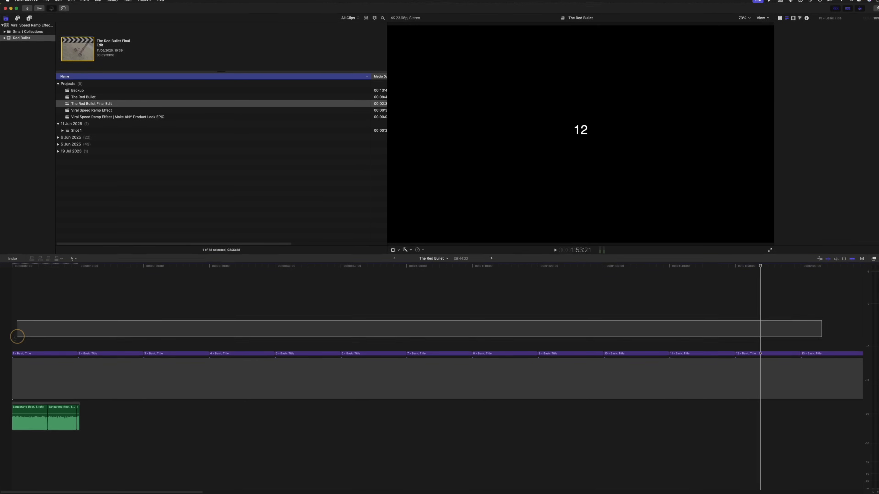
- Group the numbered Basic Title clips and trim their ends to the playhead above the Bangarang track
key("cmd+g")
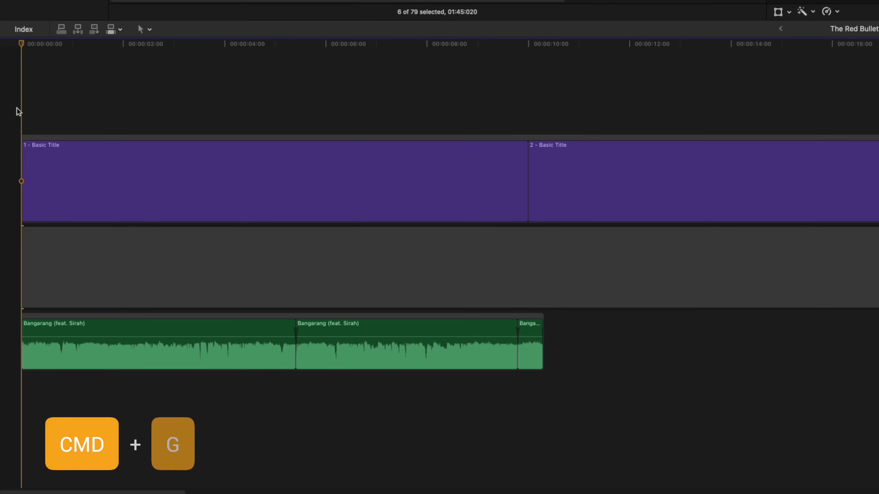
key("cmd+g")
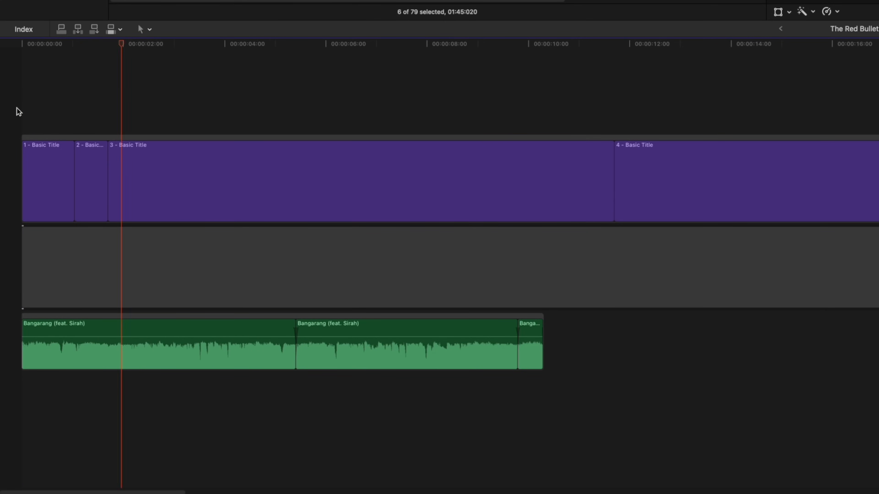
key("Option+]")
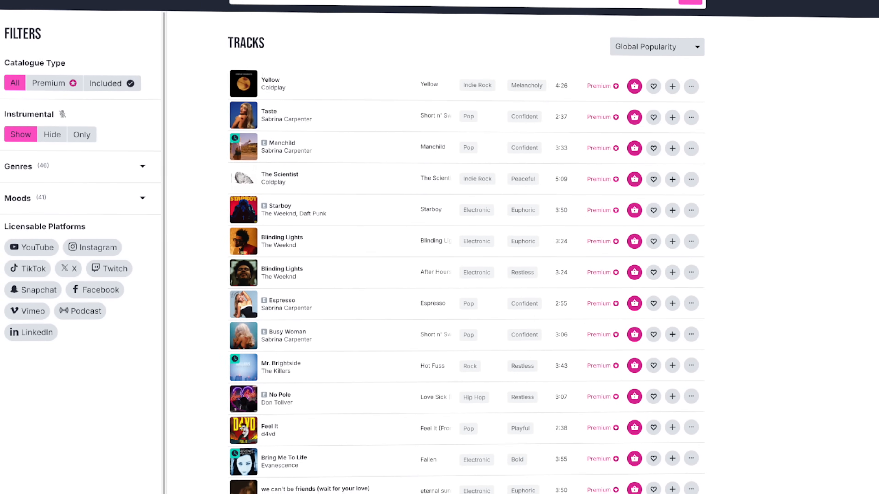
- Add Bangarang (feat. Sirah) to the Lickd basket and go to the cart
scroll("down", 3)
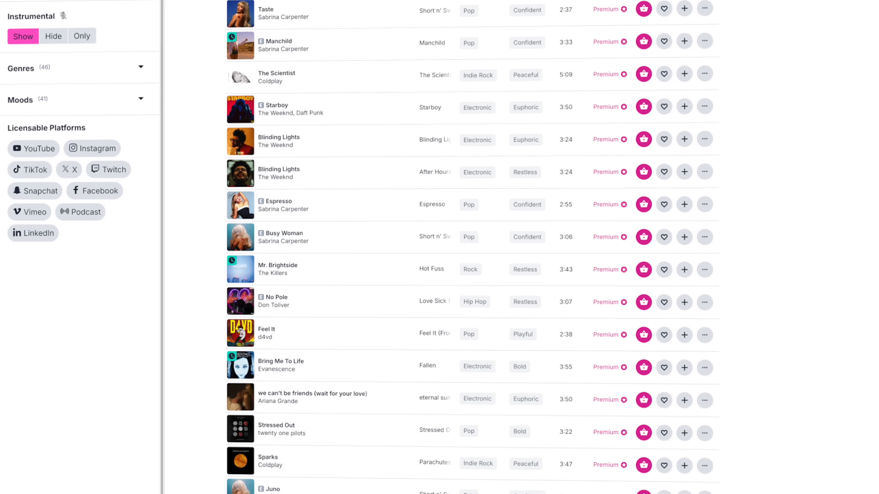
scroll("down", 3)
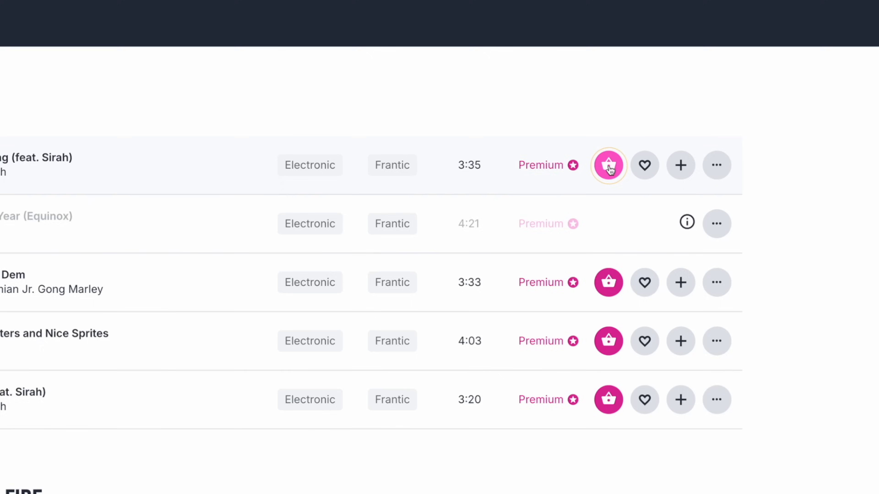
left_click(608, 165)
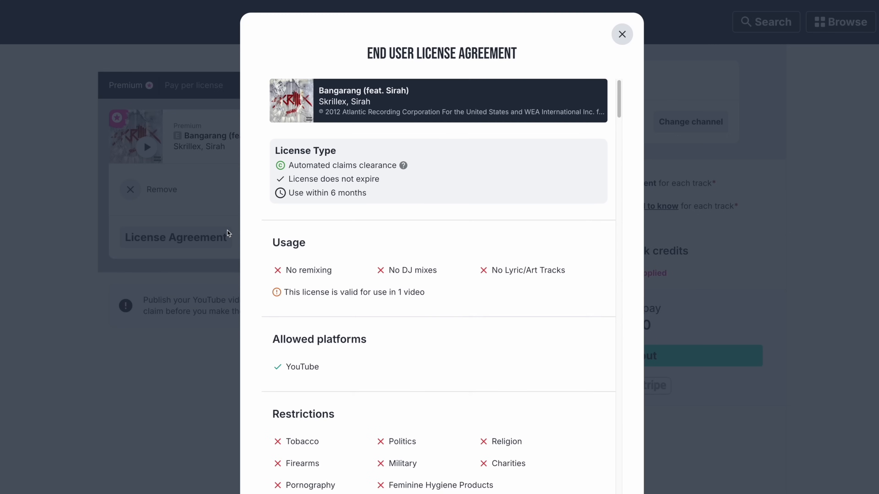
left_click(622, 34)
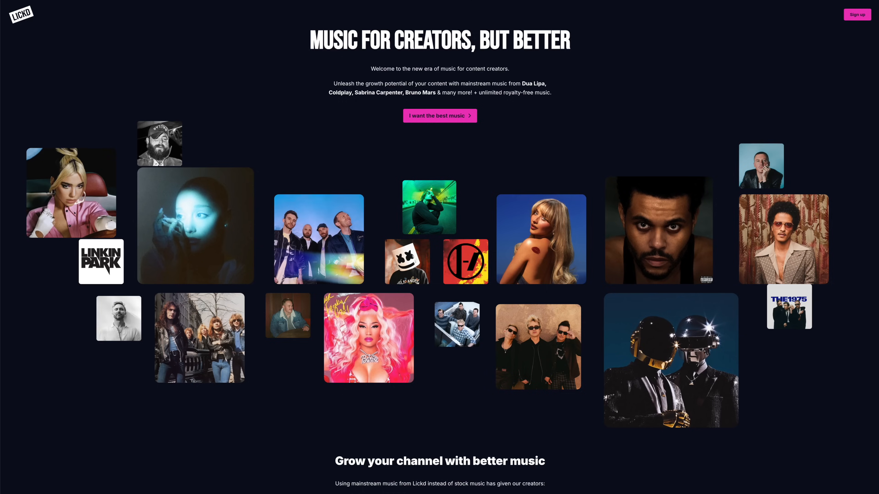
- Read through the track's YouTube end user license agreement
scroll("down", 3)
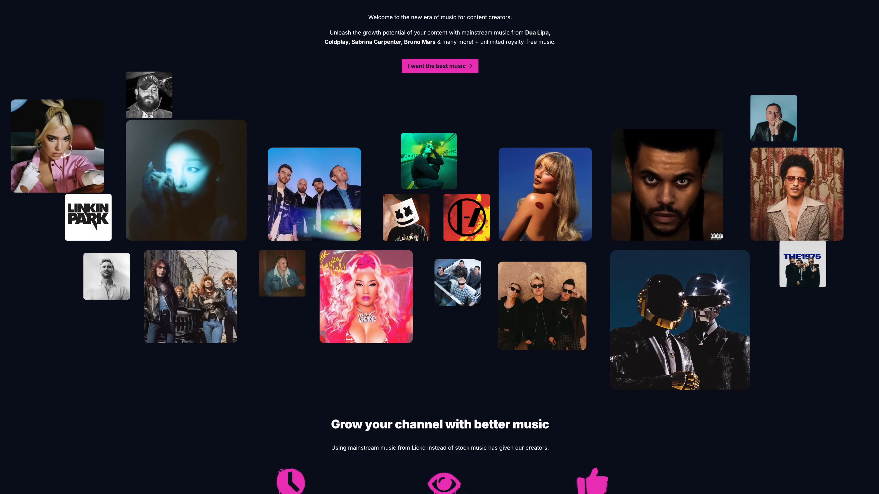
scroll("down", 3)
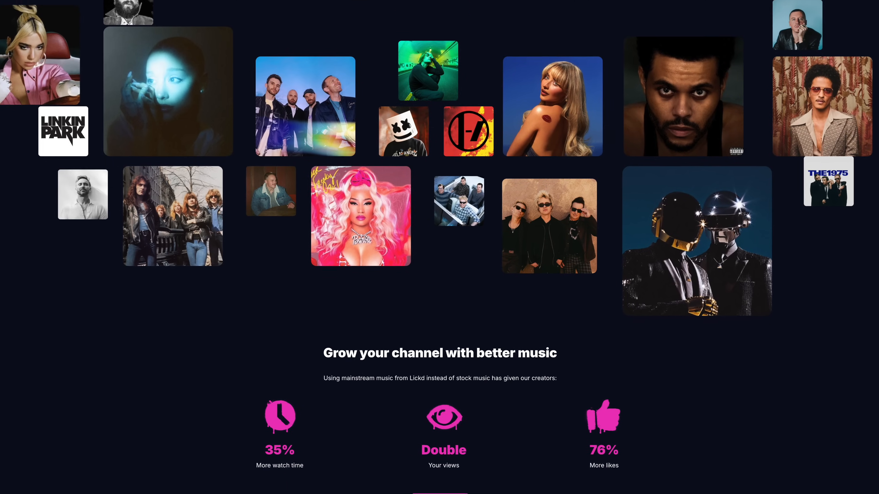
scroll("down", 3)
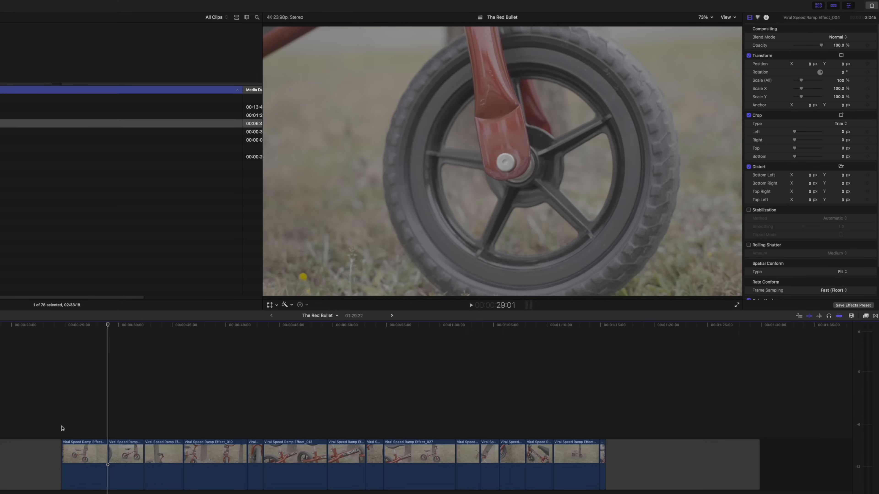
- Apply Automatic Speed to all the selected bike clips in the timeline
left_click(471, 305)
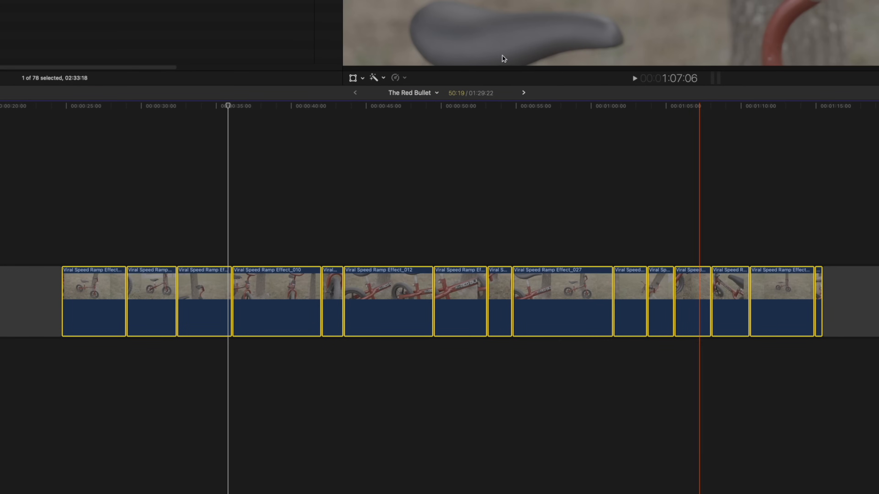
left_click(395, 77)
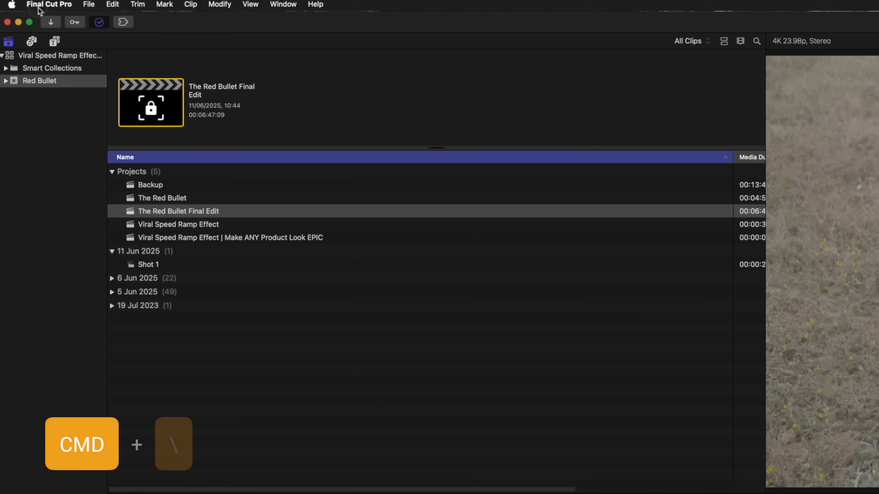
- Find the Automatic Speed command's shortcut in the Command Editor by searching 'autom'
left_click(49, 5)
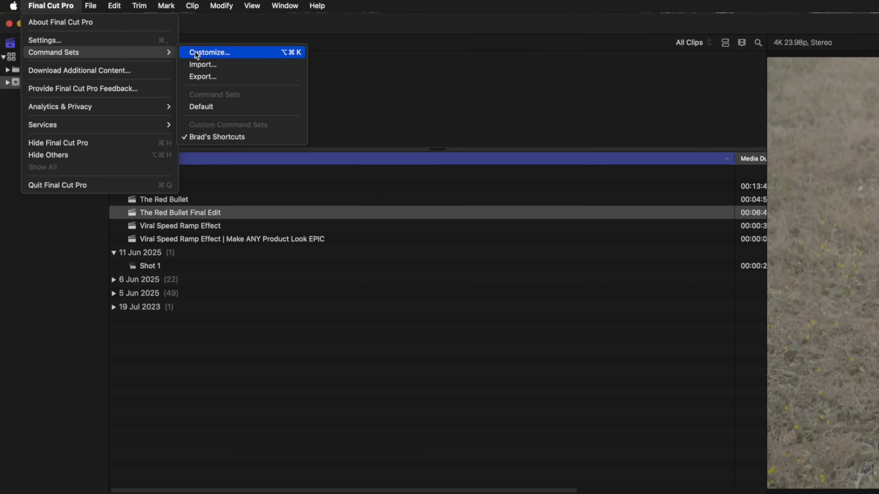
left_click(209, 52)
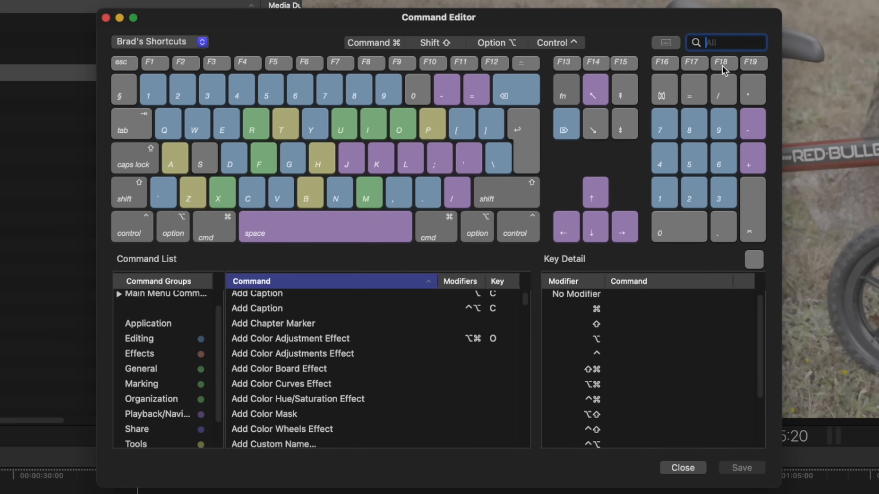
type("autom")
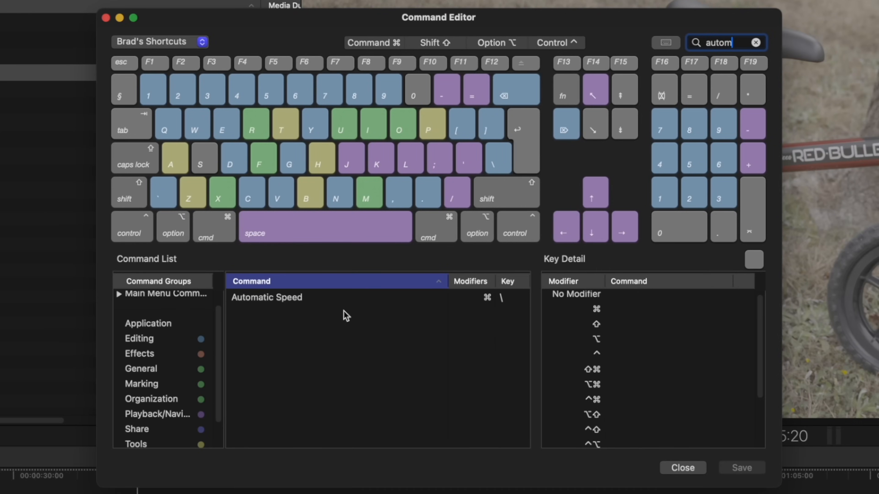
left_click(682, 467)
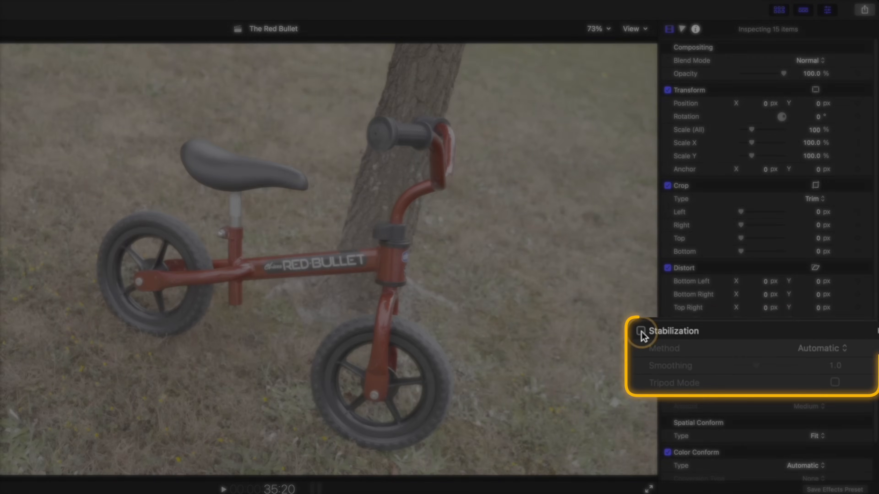
- Enable Stabilization in the Video Inspector for the 15 selected bike clips
left_click(634, 330)
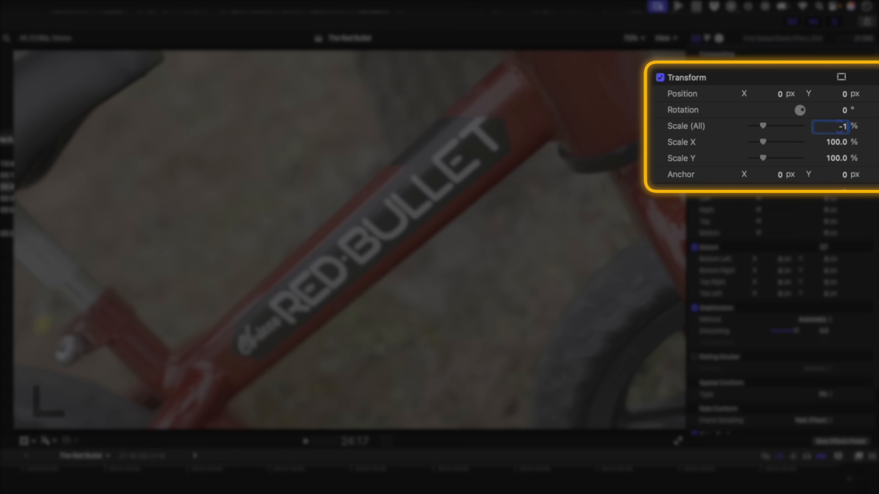
- Scale the close-up to -125% and add a tracker placed over the RED BULLET lettering
type("-125")
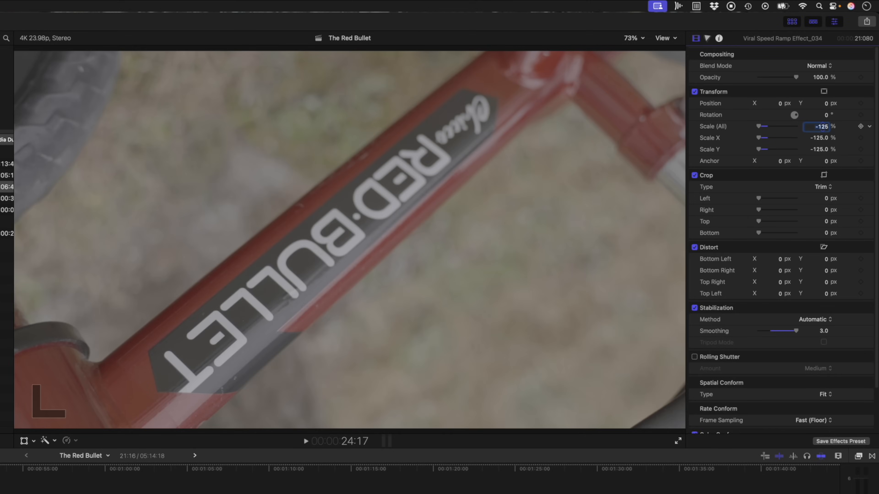
scroll("down", 3)
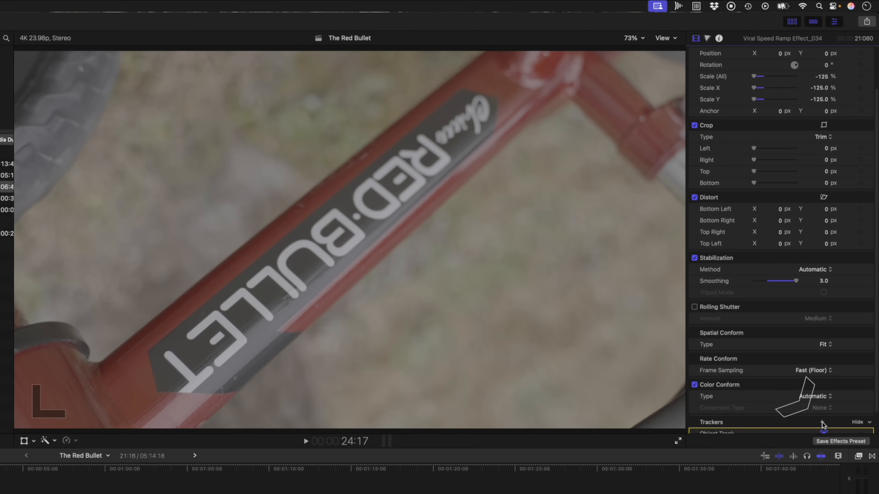
left_click(822, 422)
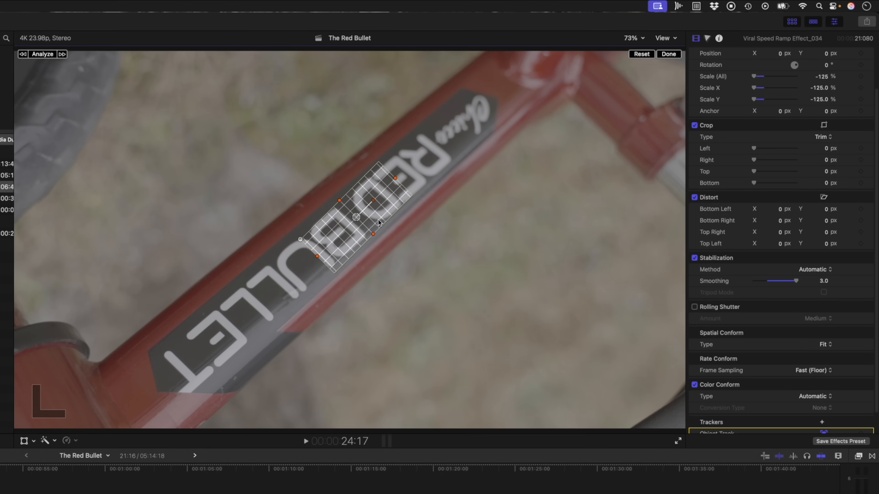
left_click(42, 54)
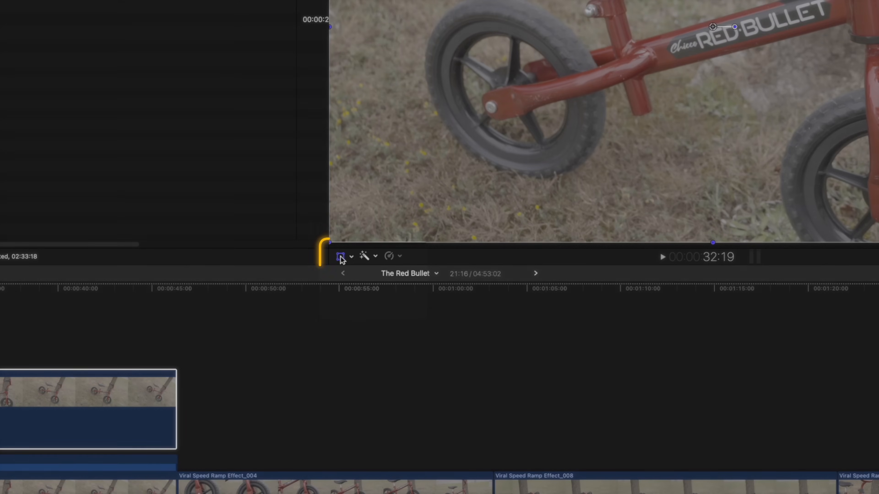
- Show the viewer Transform controls and create a new tracker on the RED BULLET logo
left_click(340, 255)
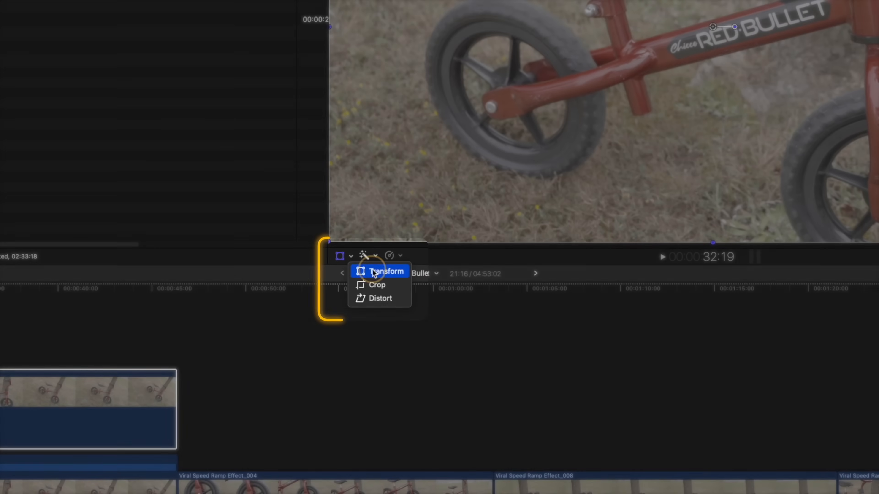
left_click(385, 272)
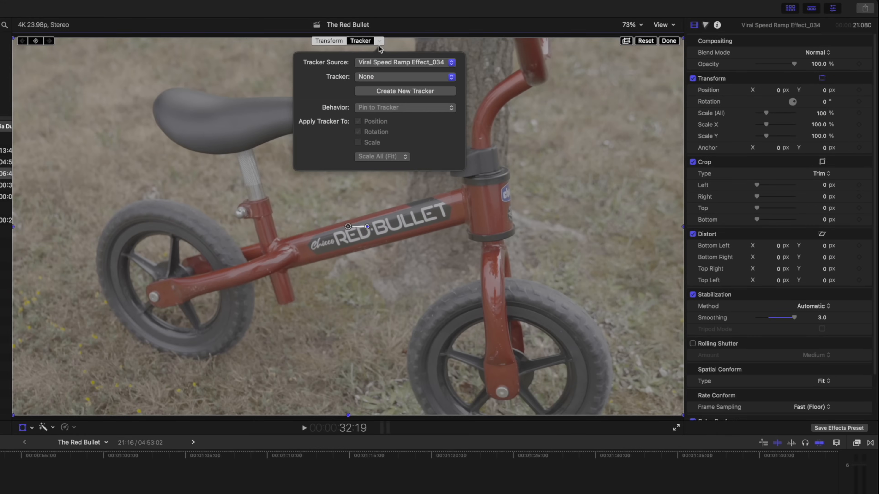
left_click(404, 76)
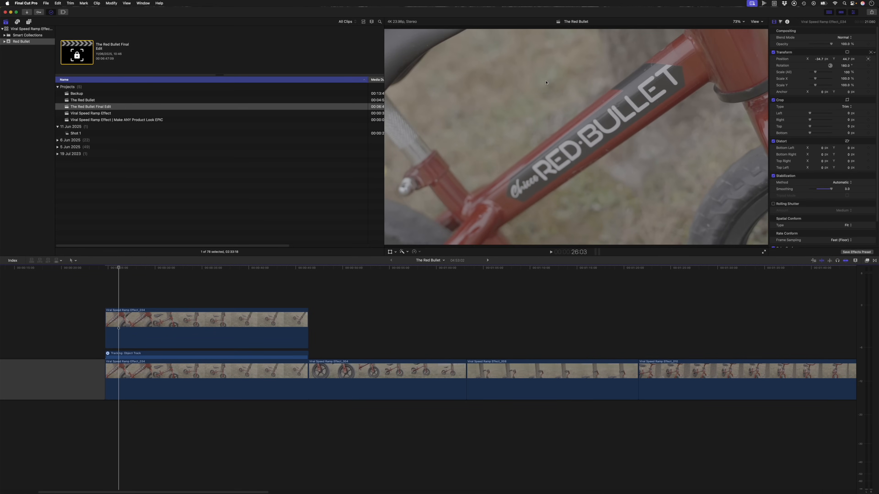
mouse_move(583, 179)
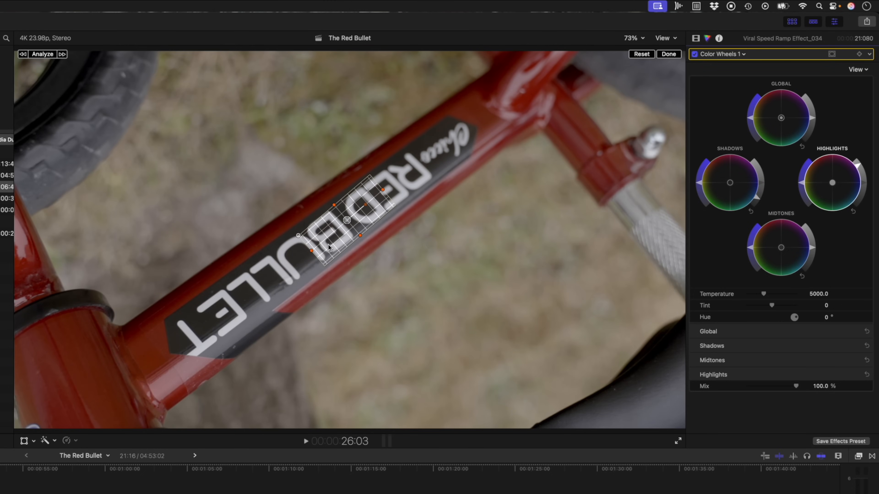
mouse_move(329, 251)
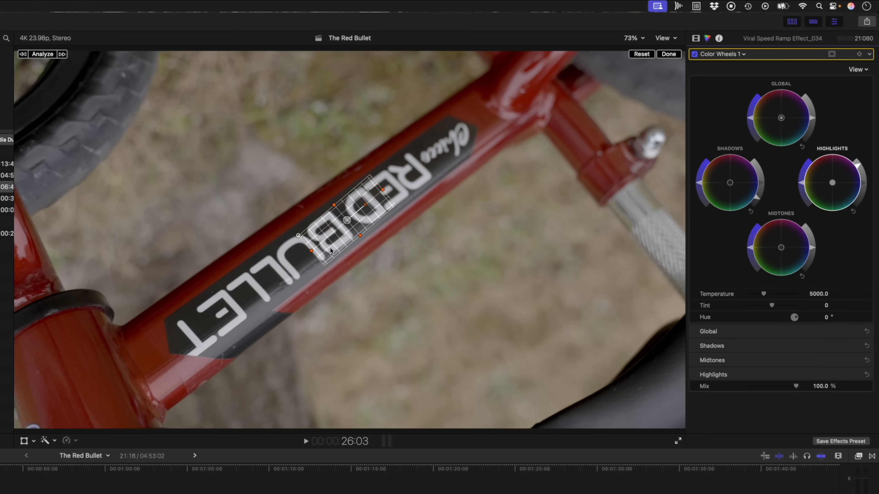
- Analyze the colour-correction mask so it follows the RED BULLET logo through the clip
left_click(668, 54)
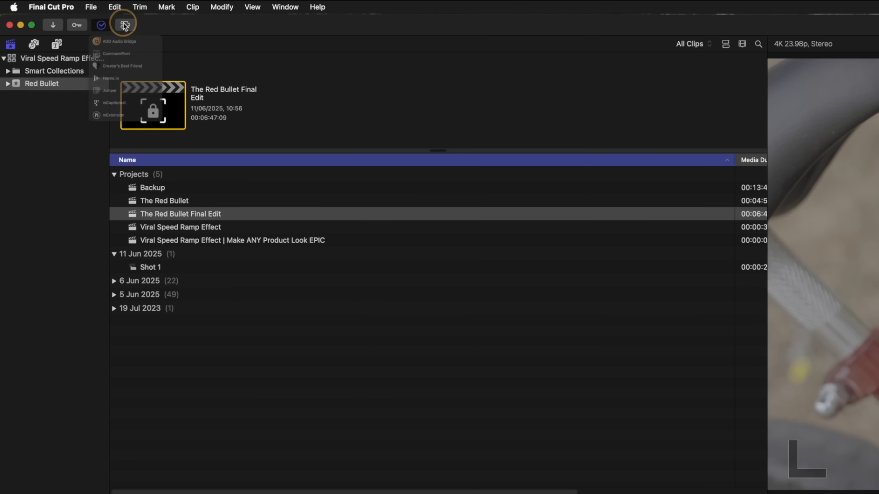
- Search the mExtension library for 'lock on' to find Lock On Stabilization
left_click(114, 115)
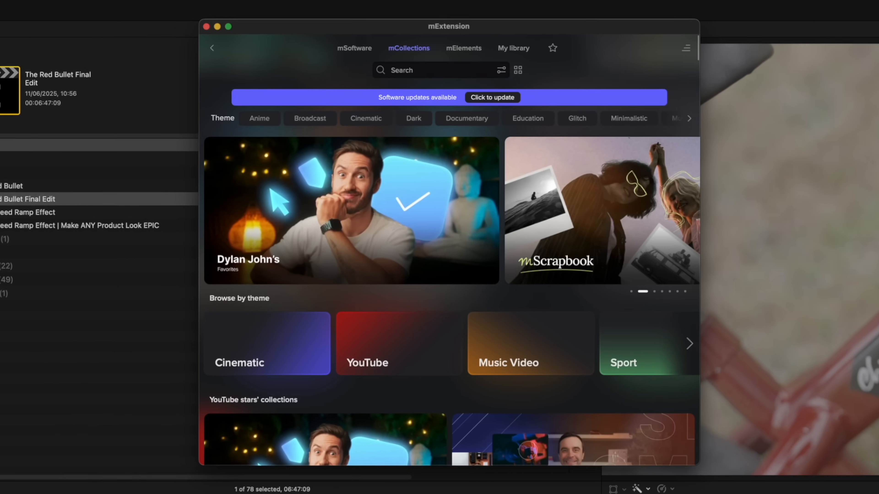
left_click(430, 69)
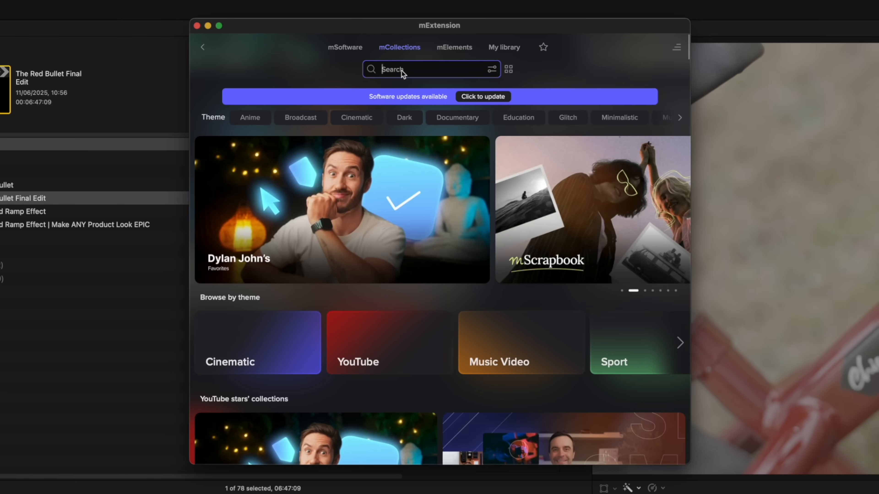
type("lock on")
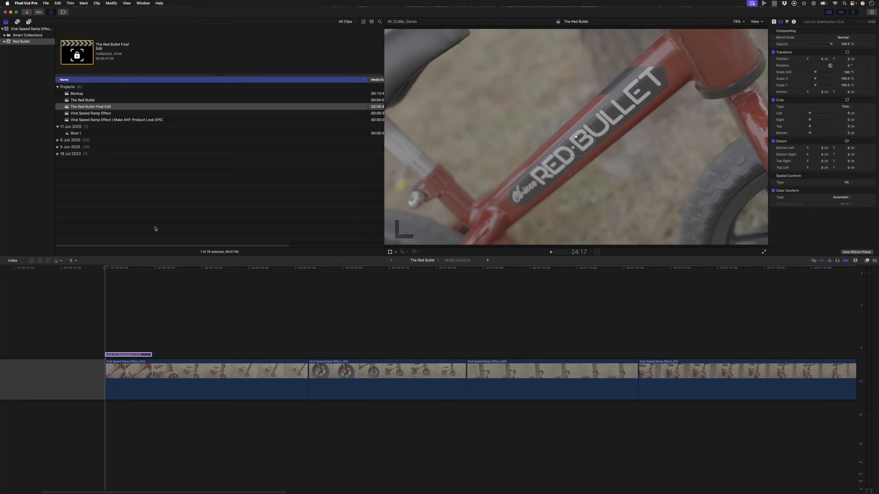
- Stretch the Lock On Stabilization 10J3 layer across the whole edit and blade it
left_click_drag(151, 355, 302, 354)
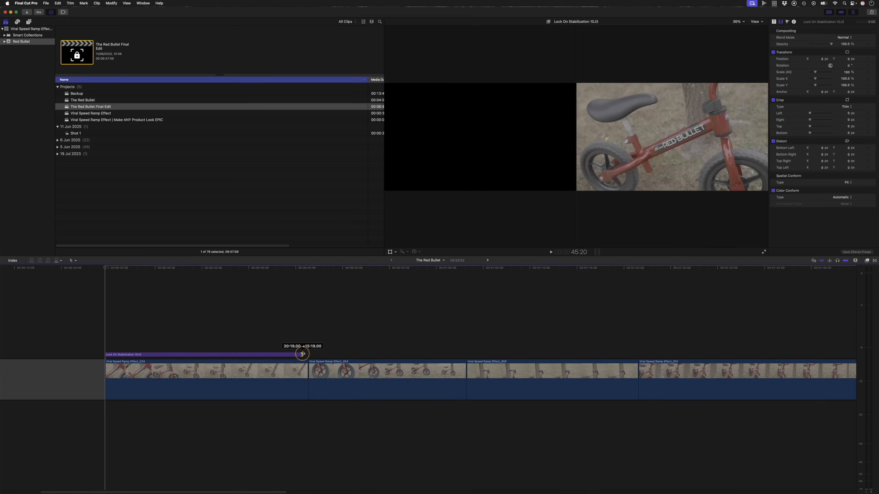
left_click_drag(303, 355, 305, 354)
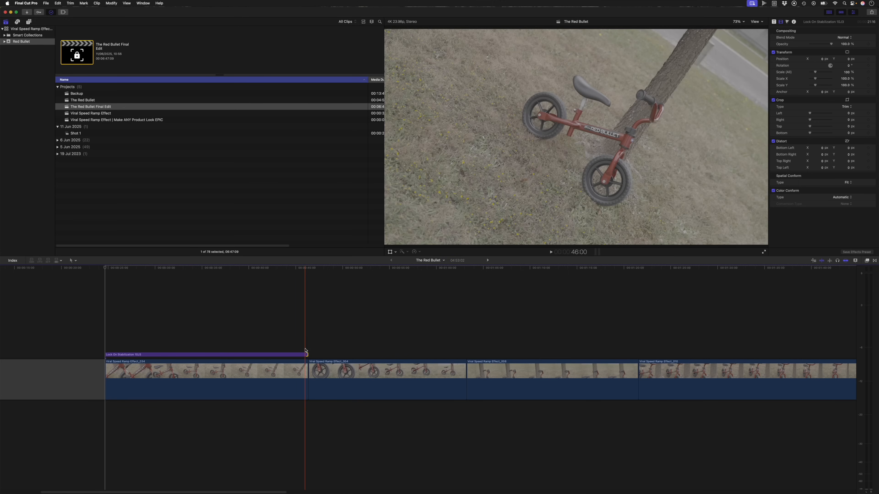
key("shift+z")
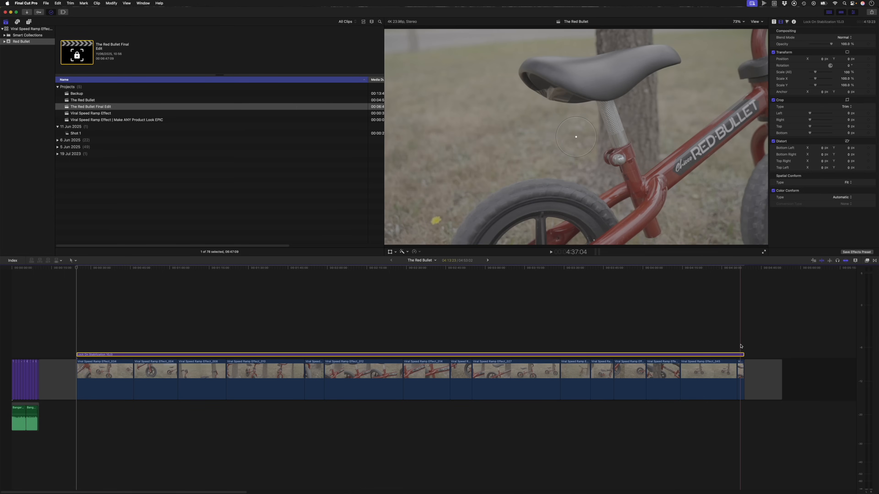
key("cmd+b")
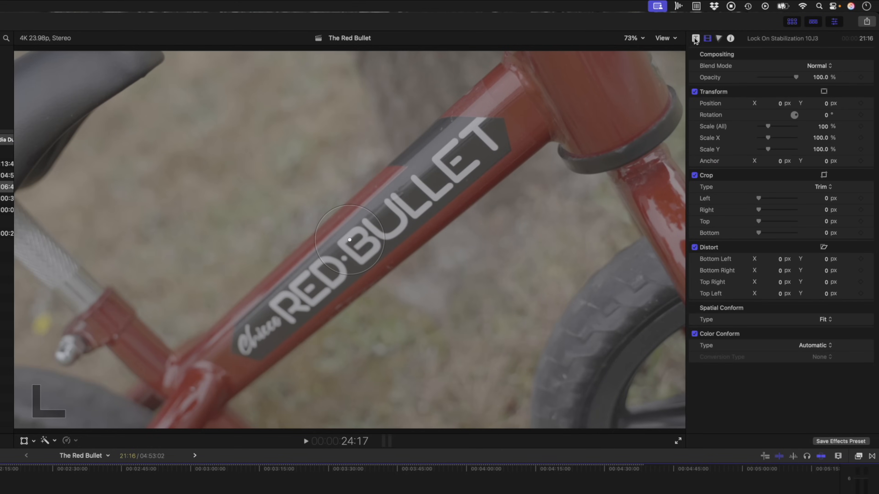
- Angle and stretch the Lock On tracker over the RED BULLET lettering and track it forward
left_click(695, 38)
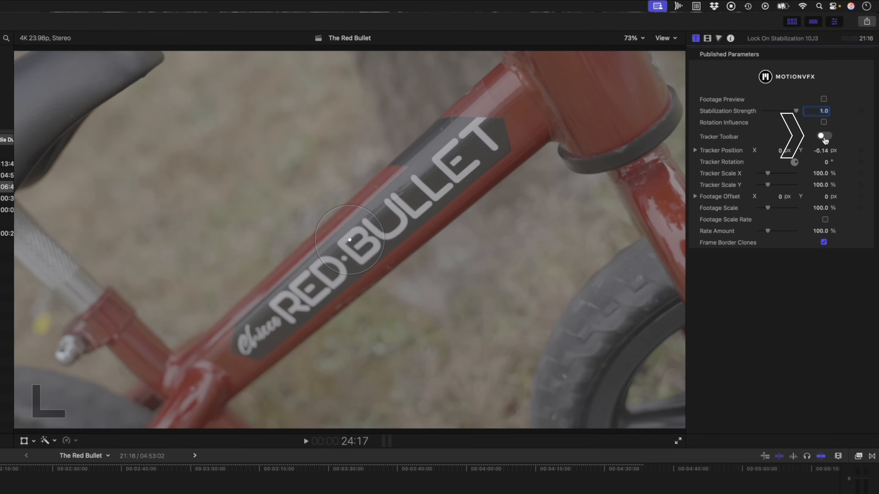
left_click(823, 135)
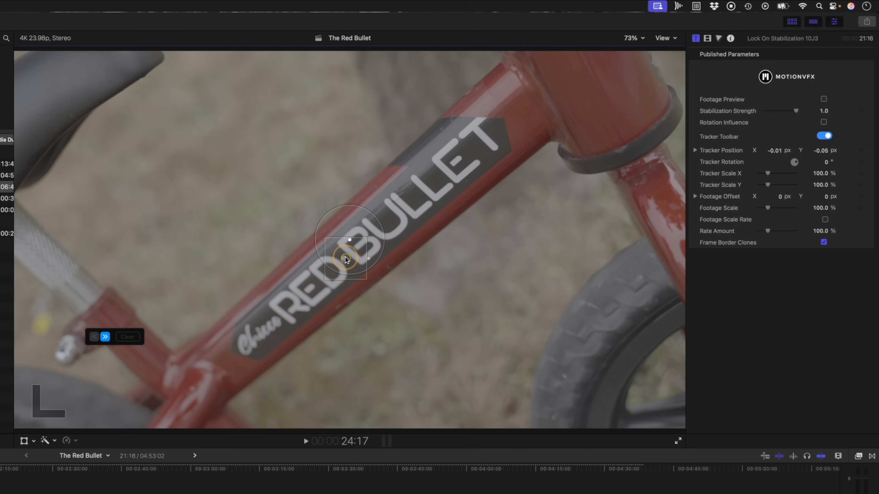
left_click_drag(345, 260, 367, 242)
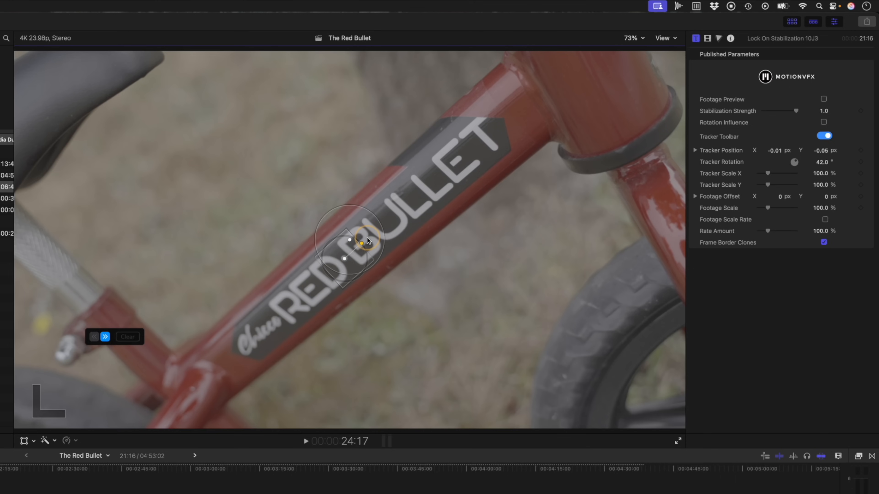
left_click_drag(364, 238, 390, 252)
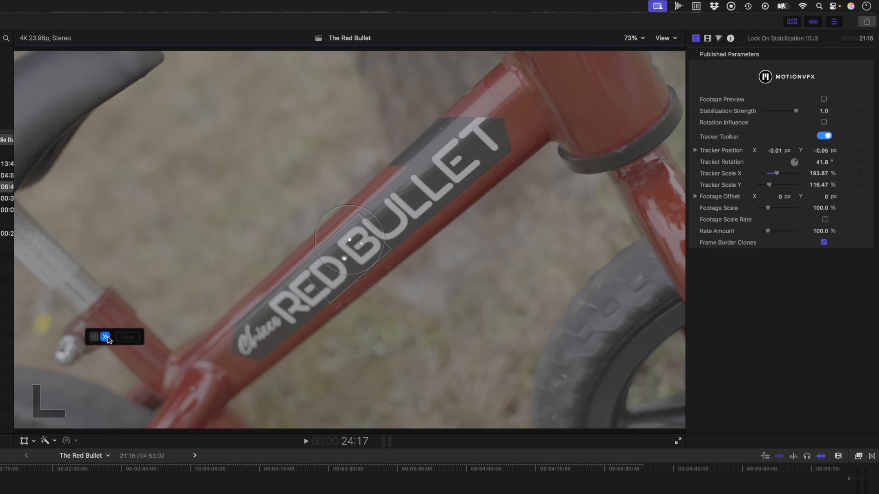
left_click(105, 337)
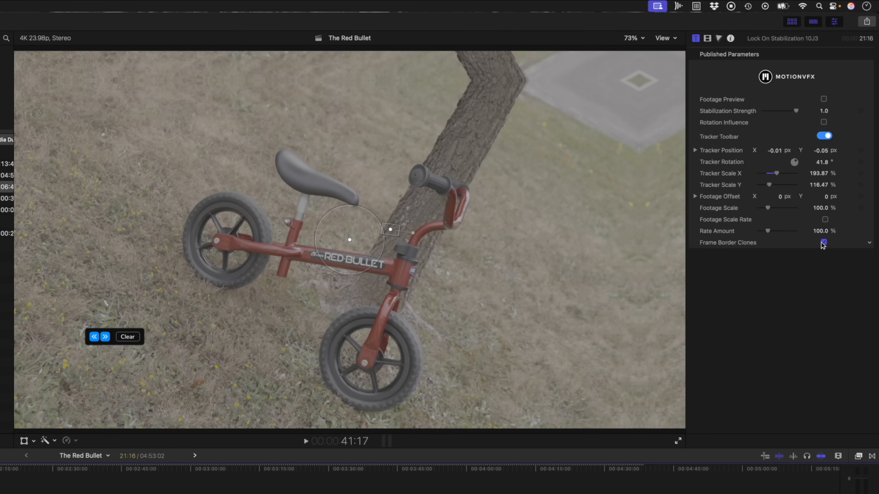
- Turn off Frame Border Clones, leaving the footage scaled up to about 122%
left_click(823, 243)
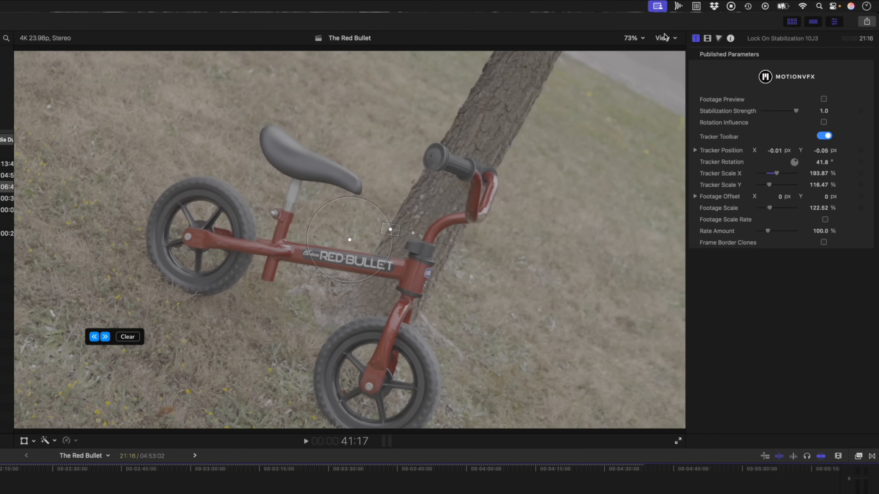
left_click(664, 37)
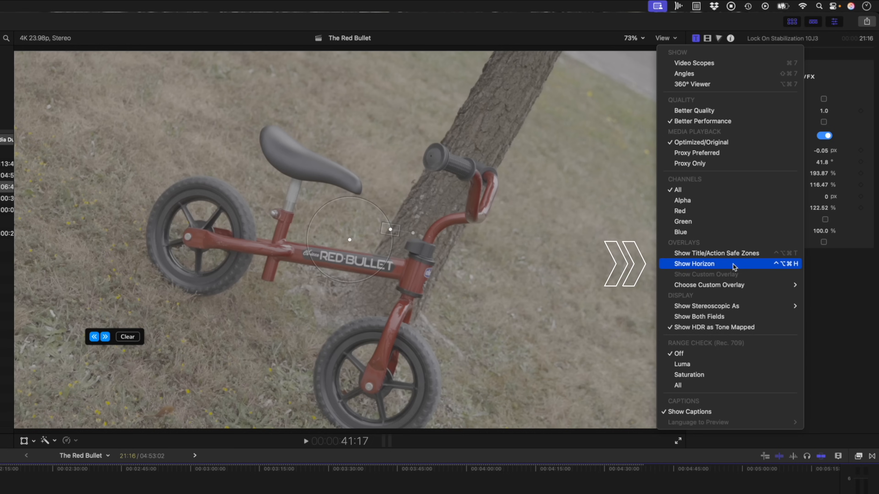
- Show the horizon guide in the viewer before laying out Shot 1 and Shot 2
left_click(694, 264)
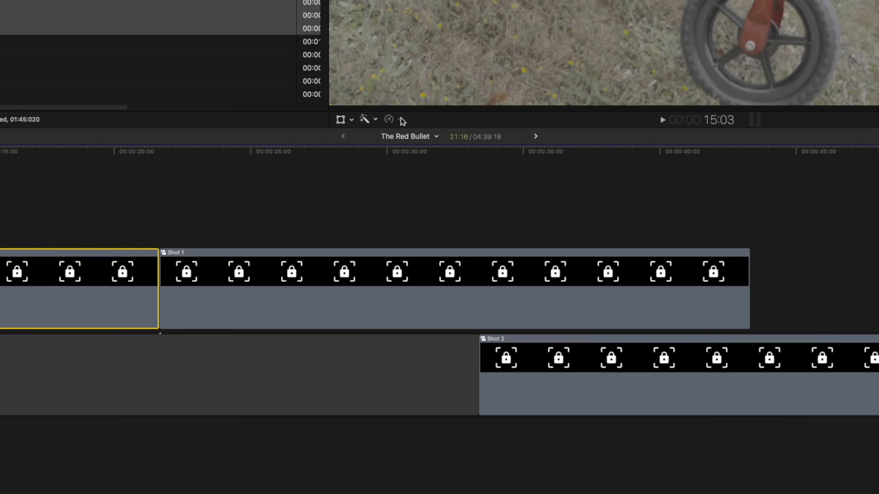
- Reverse Shot 1 and blade its speed where the reversed part ends
left_click(390, 120)
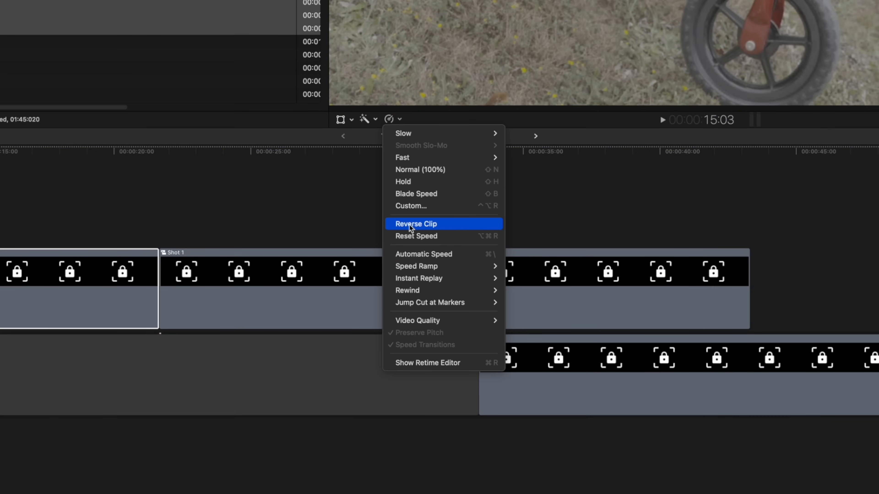
left_click(415, 224)
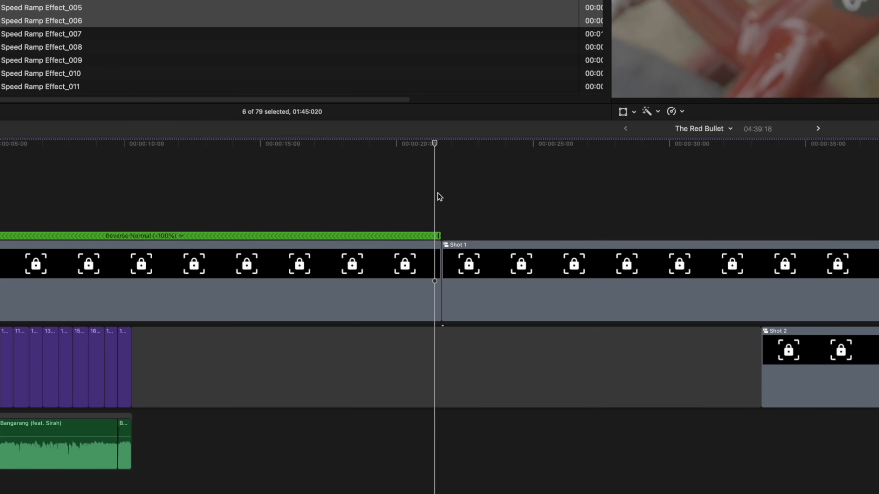
key("shift+b")
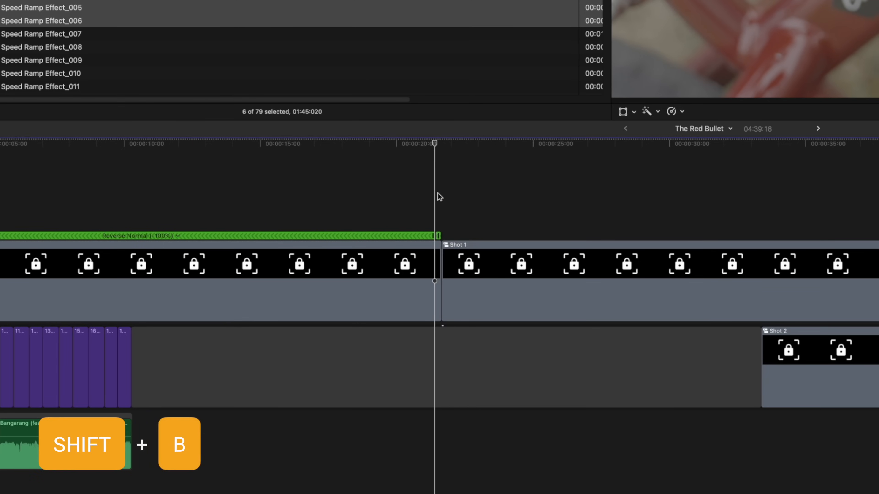
key("shift+b")
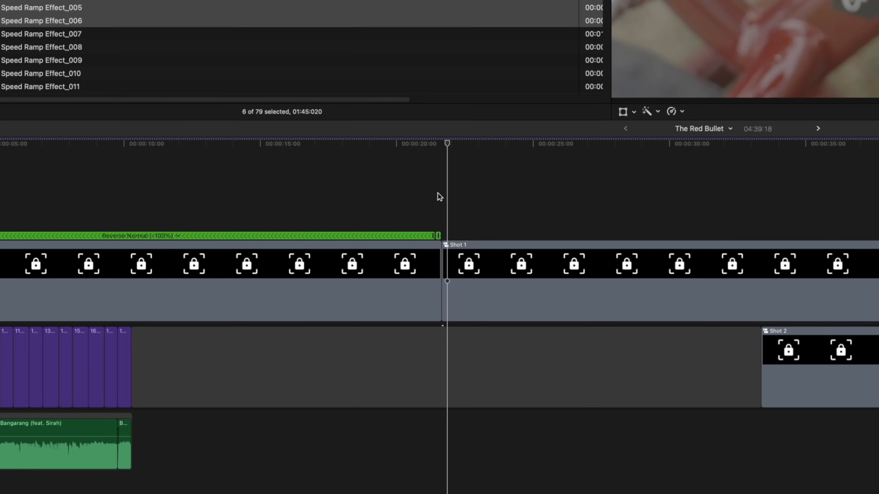
key("shift+b")
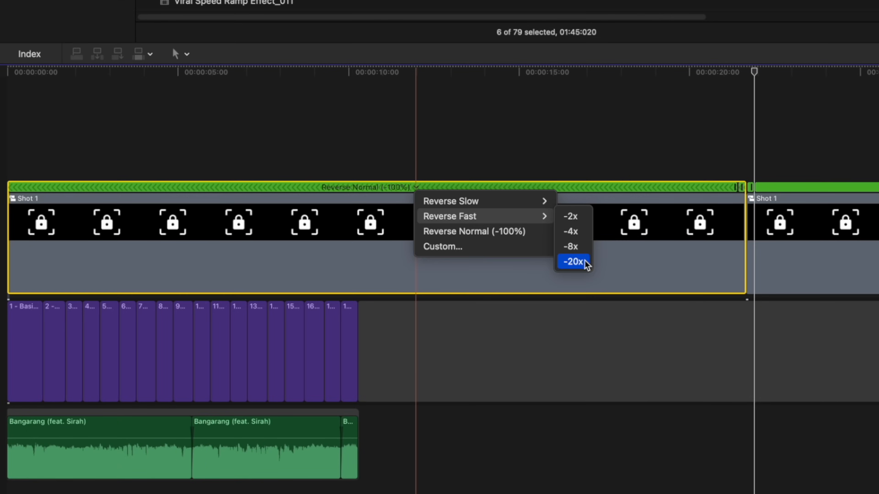
- Set the reversed section to Fast -20x and the forward section to Fast 20x
left_click(573, 262)
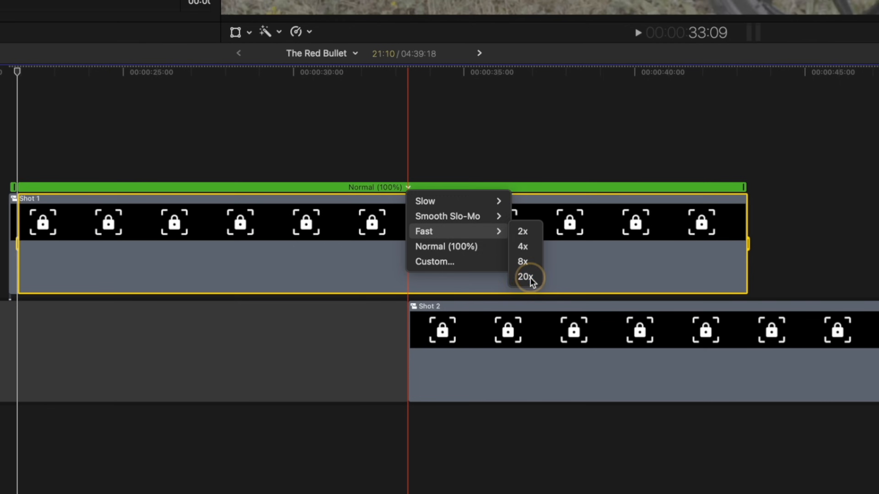
left_click(524, 277)
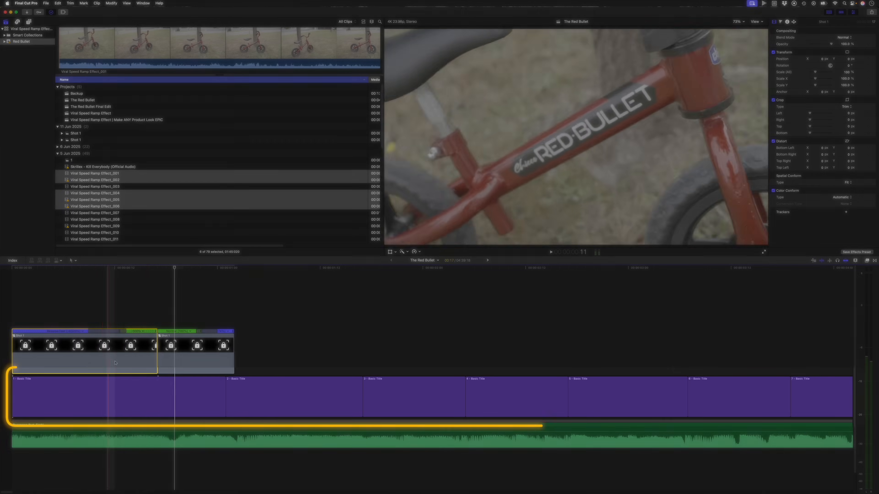
- Move Shot 2 into the primary storyline right after the shortened Shot 1
left_click(291, 397)
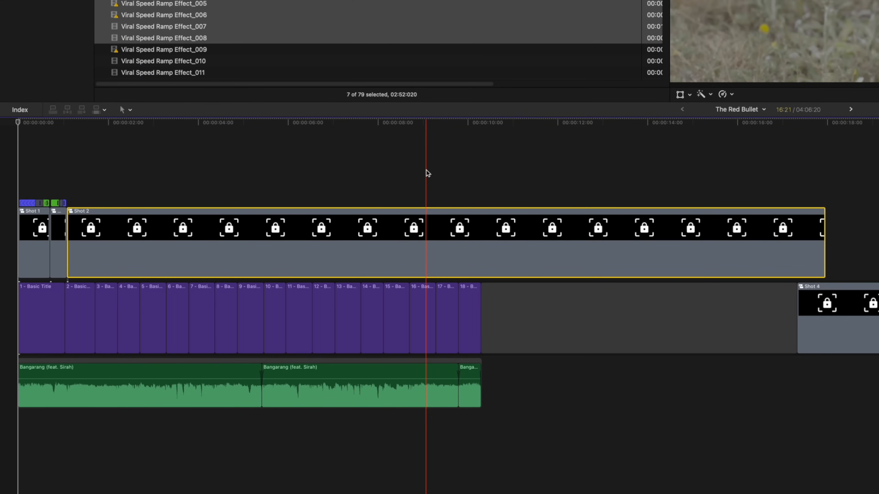
- Blade Shot 2's speed into ramped sections, then load The Red Bullet Final Edit project
key("shift+b")
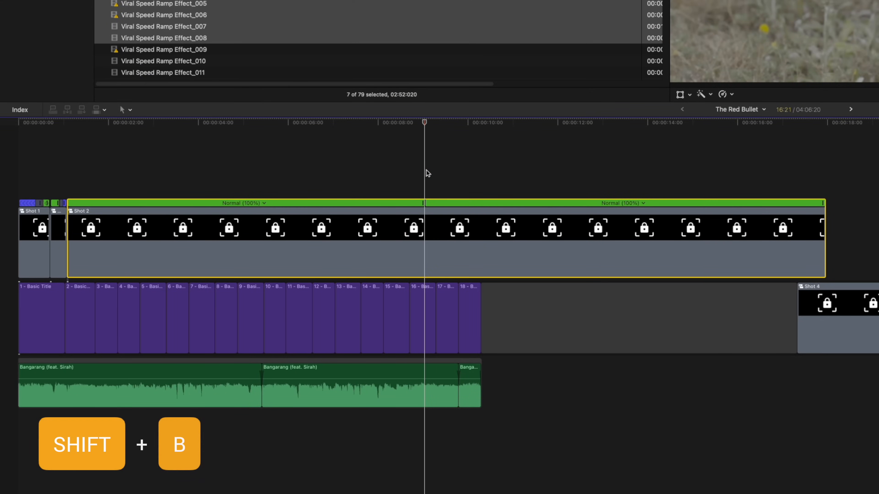
key("shift+b")
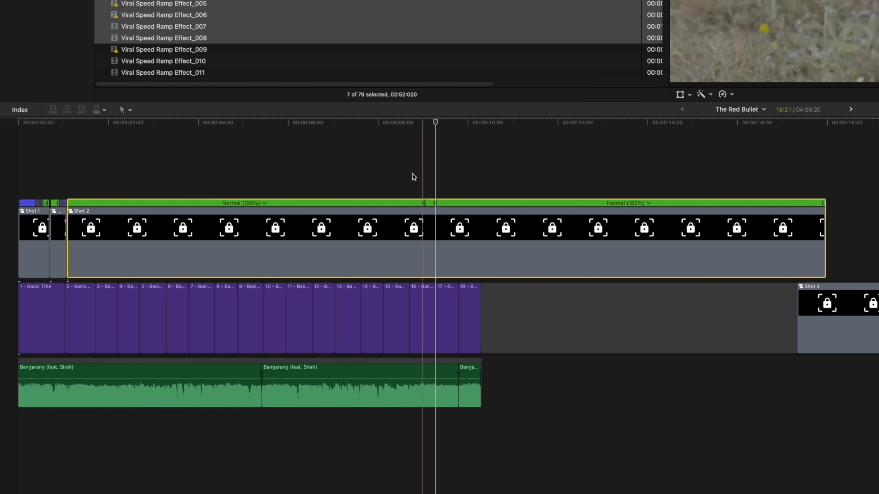
left_click(244, 203)
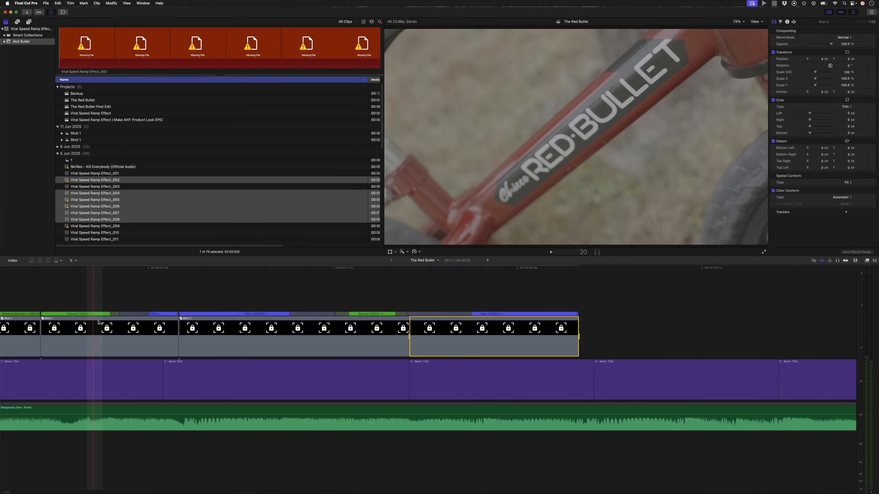
left_click(290, 268)
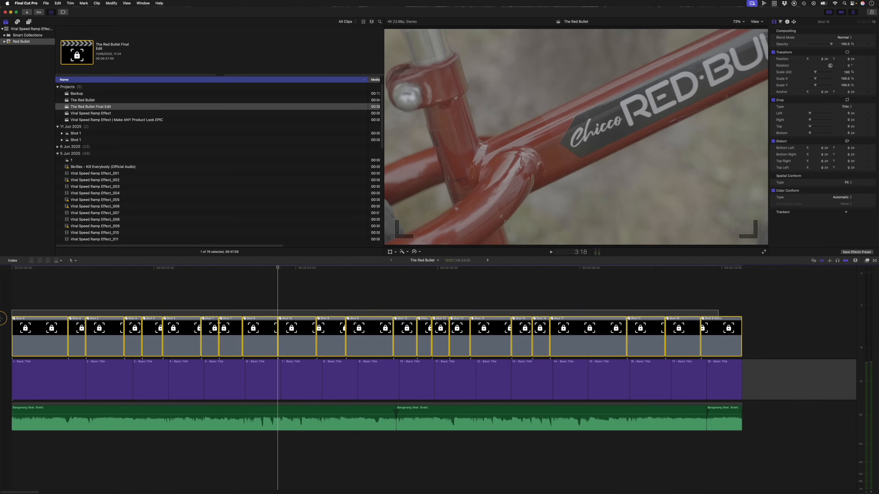
- Connect Motion Blur - 03 Medium above the shots and blade it at every cut
key("cmd+a")
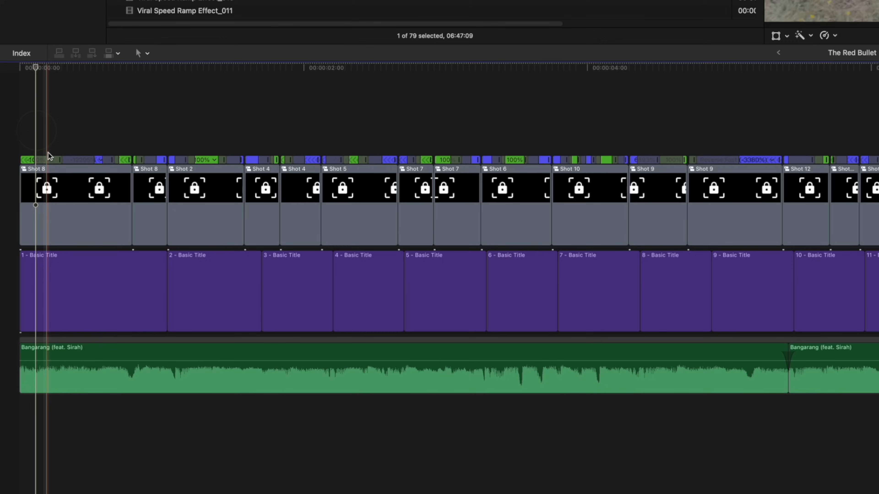
left_click(56, 44)
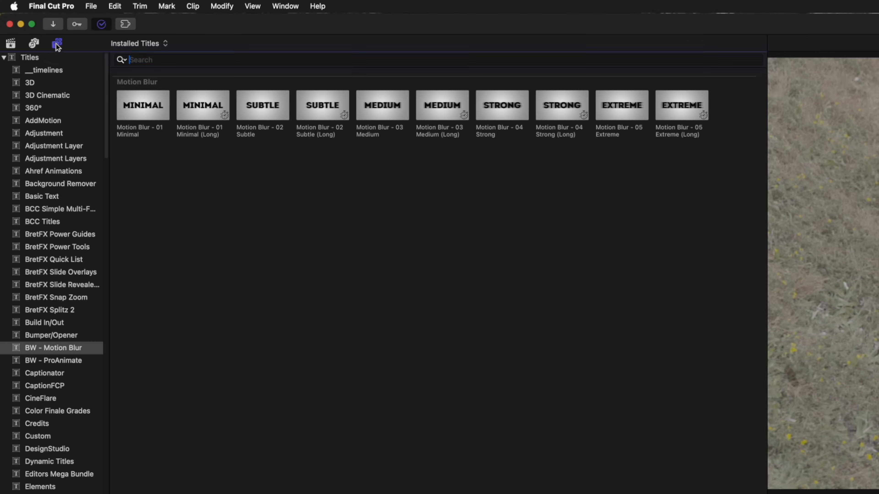
left_click(437, 60)
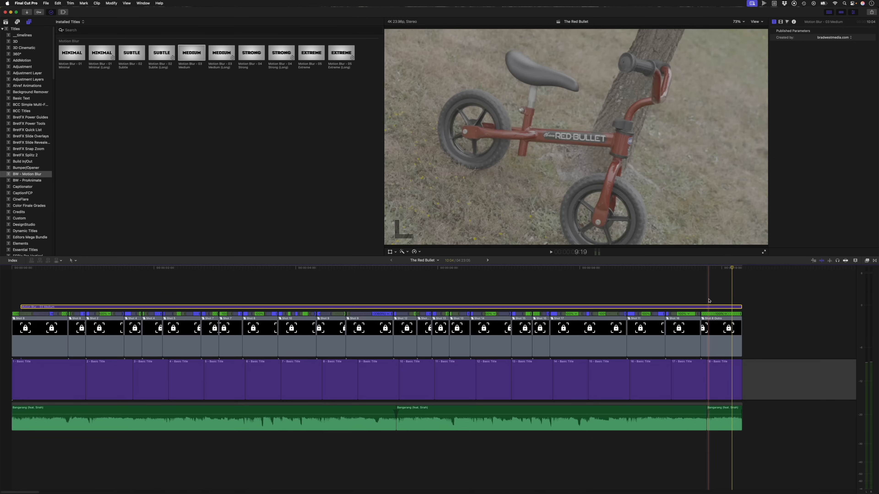
key("option+]")
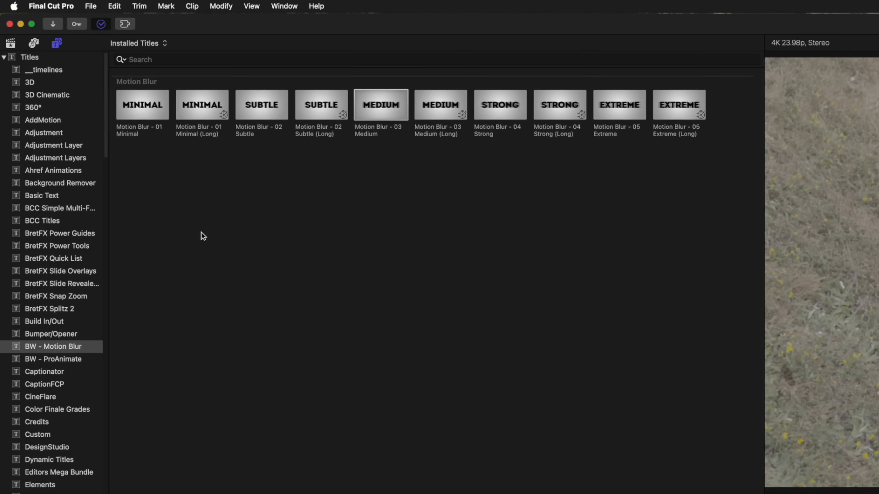
left_click(54, 145)
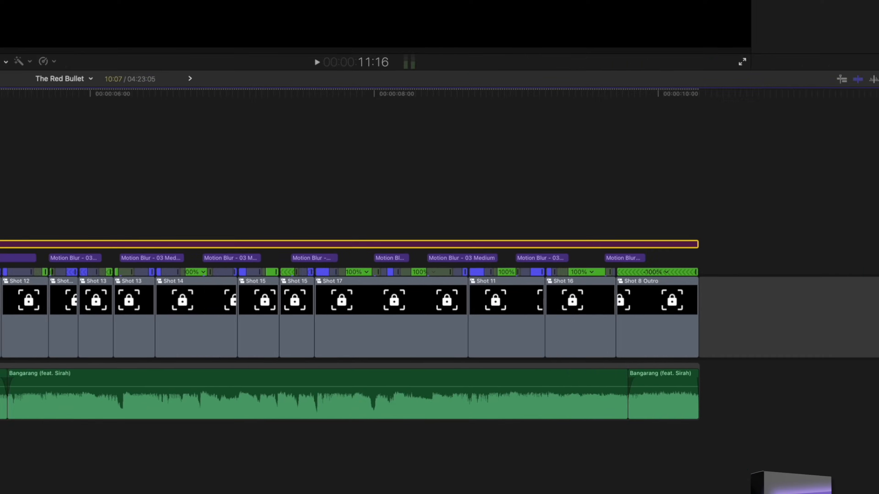
- Copy Shot 8 past the edit's end, wrap it in a 'Shot 8' compound clip and reverse it
left_click(856, 27)
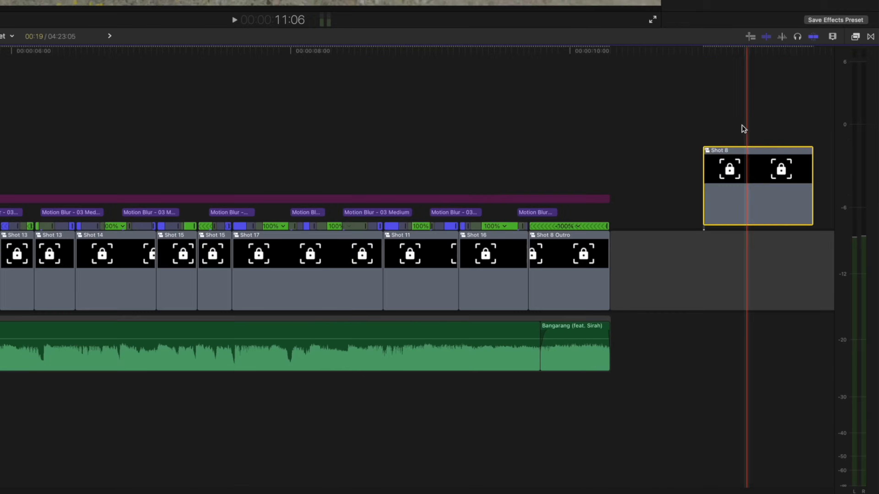
key("option")
type("Shot 8")
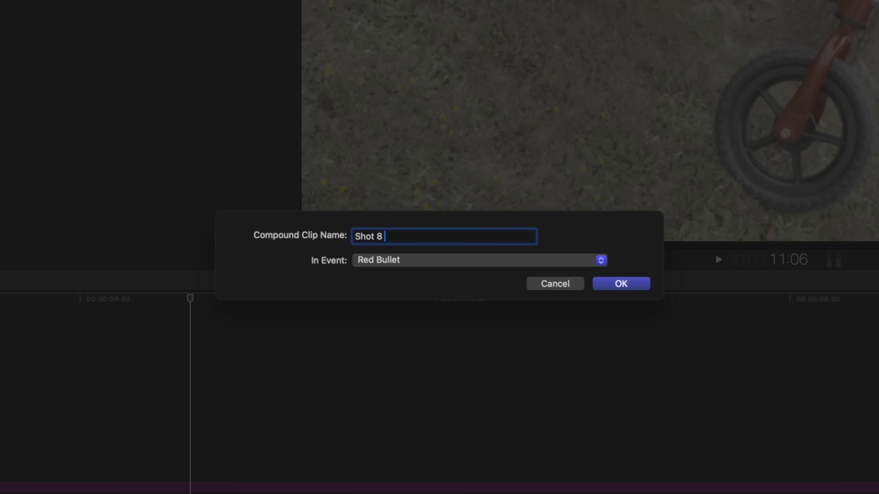
left_click(621, 284)
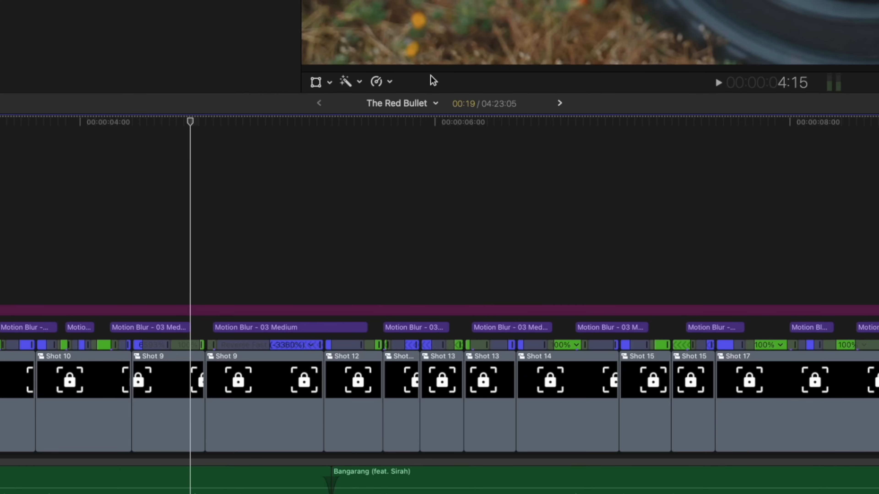
left_click(376, 81)
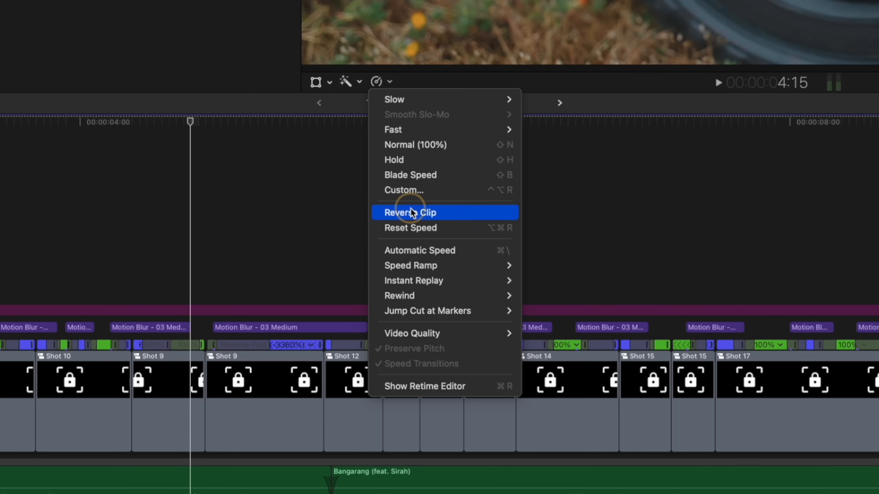
left_click(410, 212)
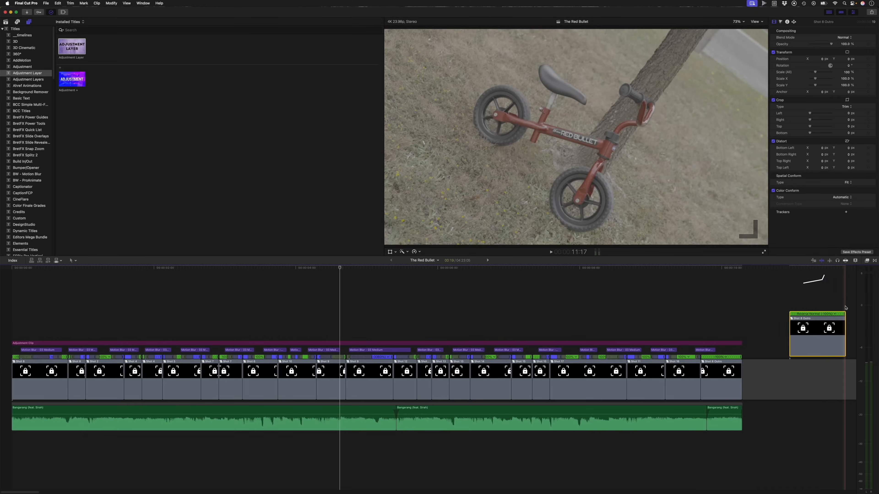